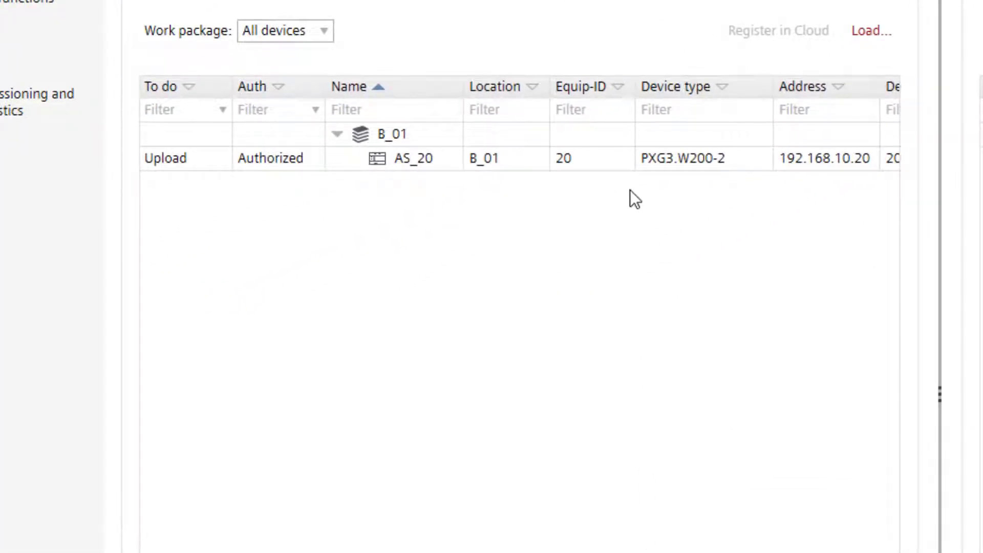
- Load device AS_20 with 'Full with upload (device may restart)' and show its running job in Jobs
{"action": "right_click", "coordinate": [413, 157]}
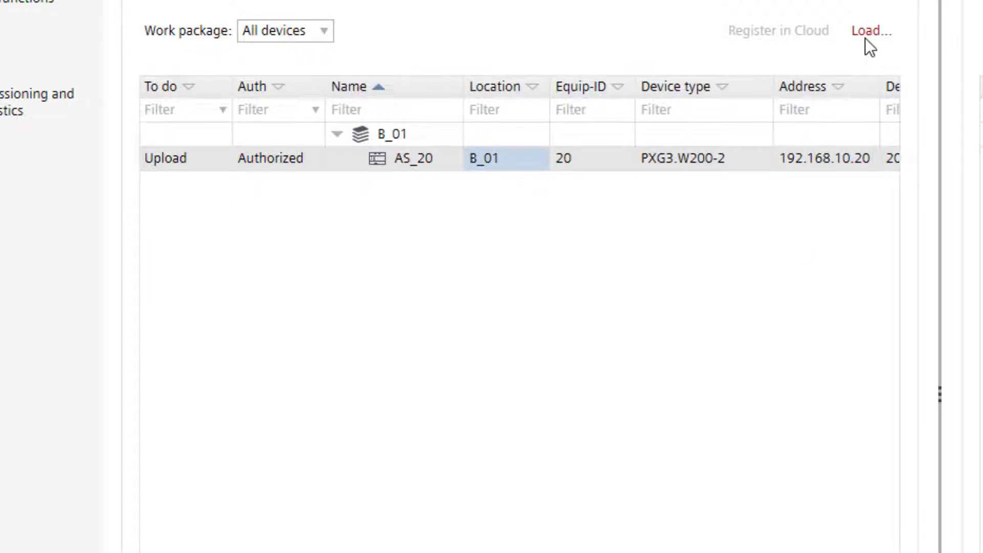
{"action": "left_click", "coordinate": [870, 30]}
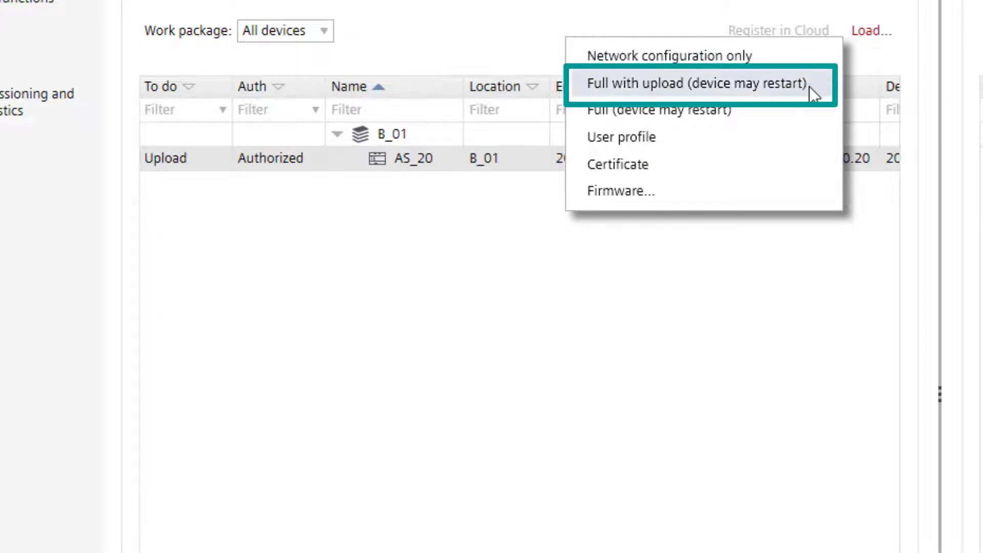
{"action": "left_click", "coordinate": [694, 83]}
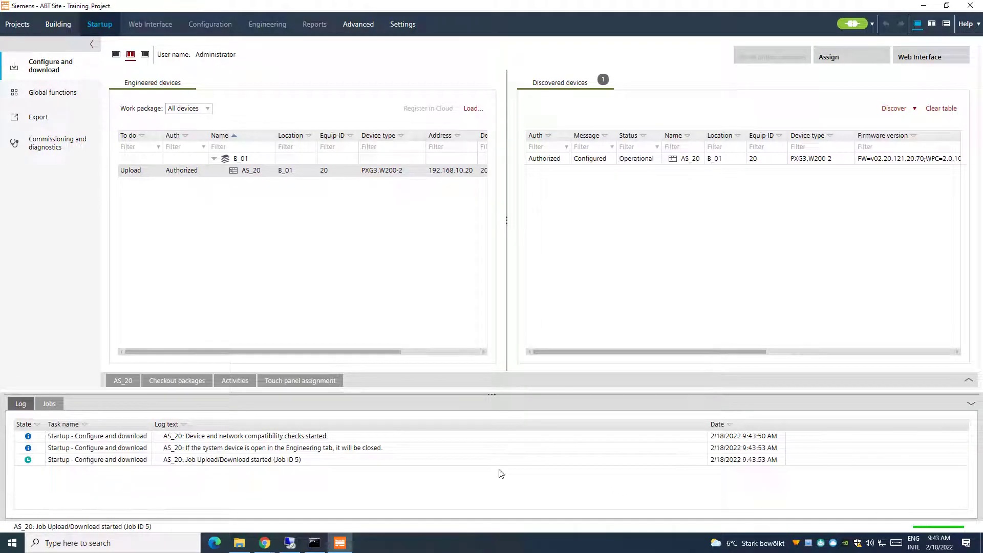
{"action": "left_click", "coordinate": [49, 403]}
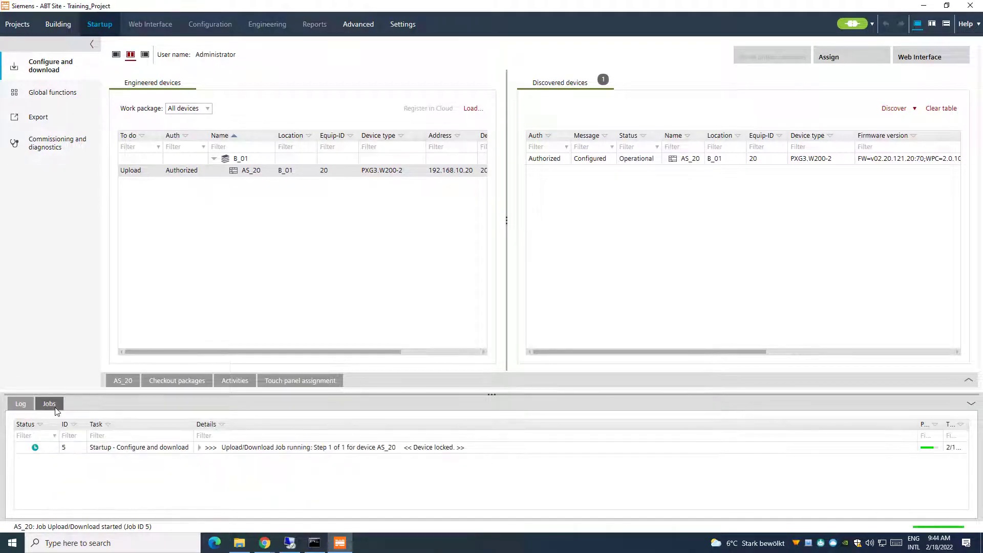